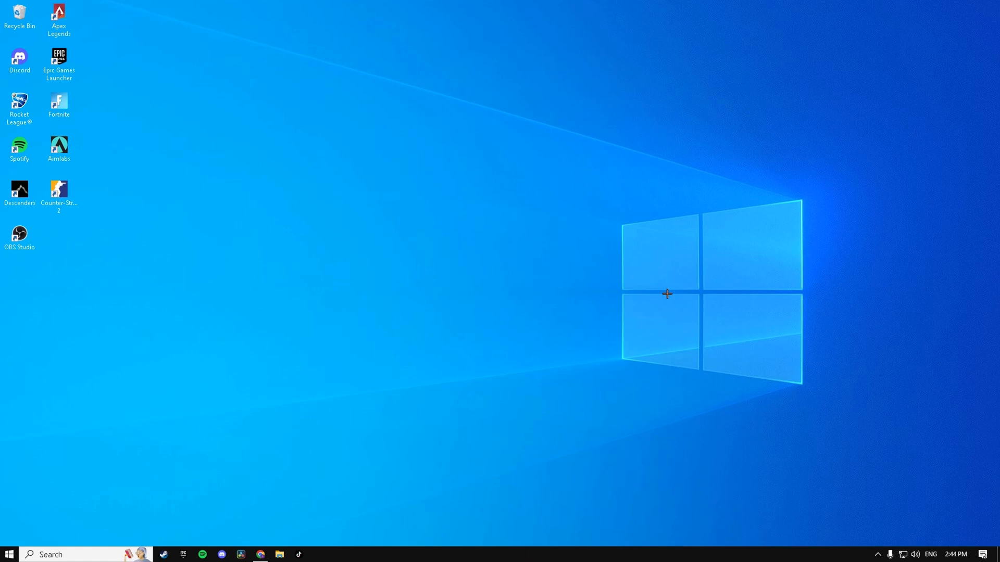
- Search Windows for %localappdata% so the local app data folder shows as best match
click(50, 554)
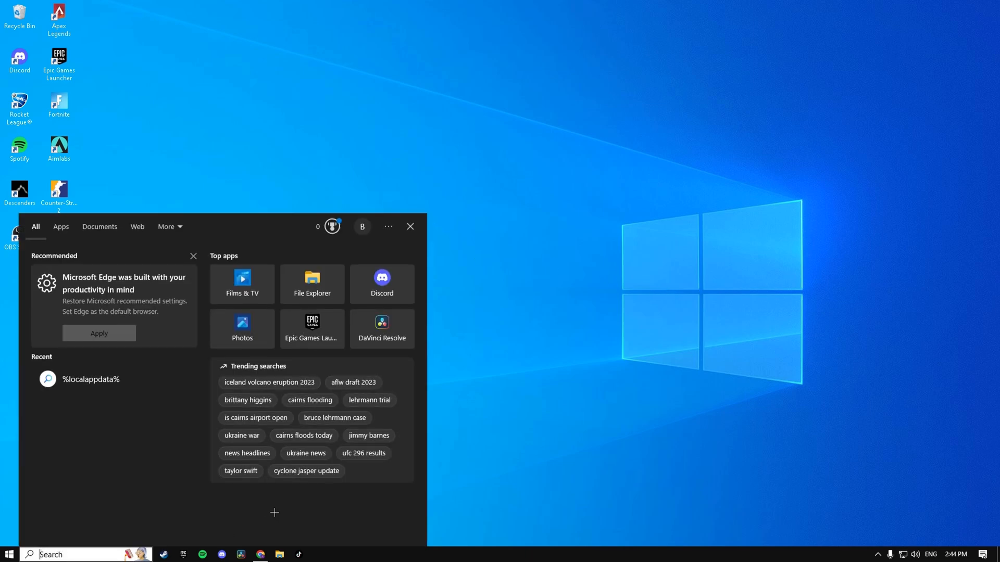
text(%localappdata%)
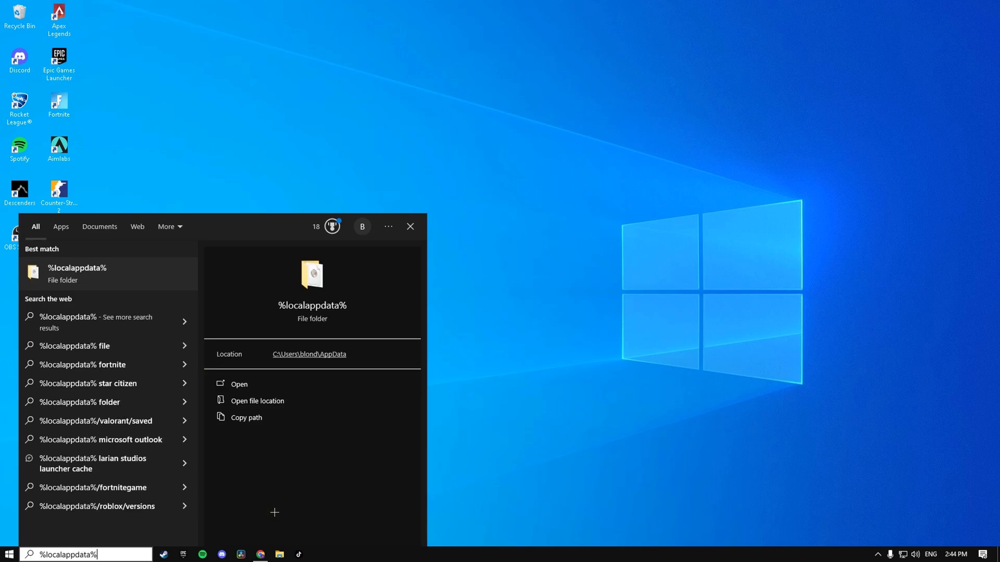
- Navigate into FortniteGame > Saved > Config > WindowsClient and reach the GameUserSettings file
click(238, 383)
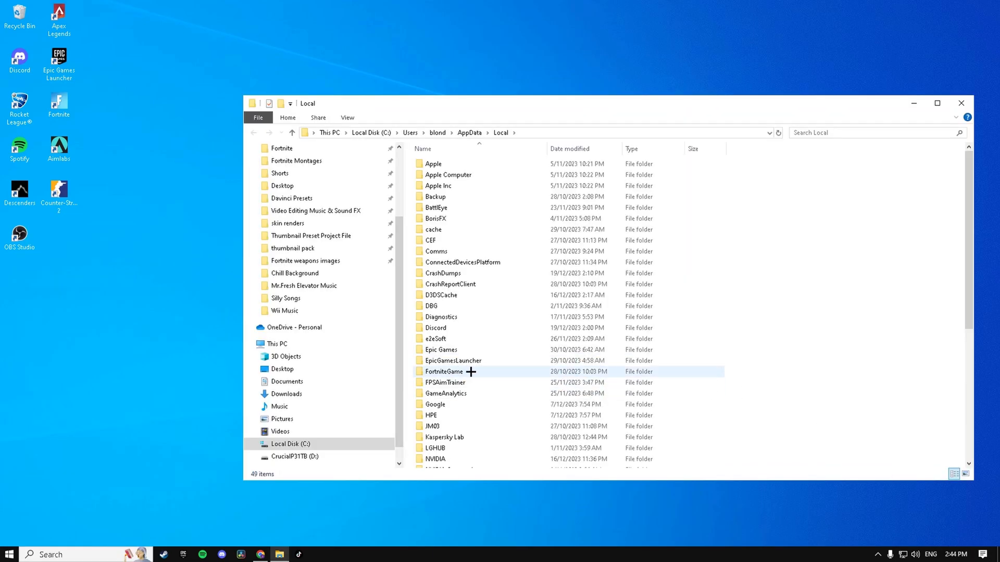
double_click(444, 371)
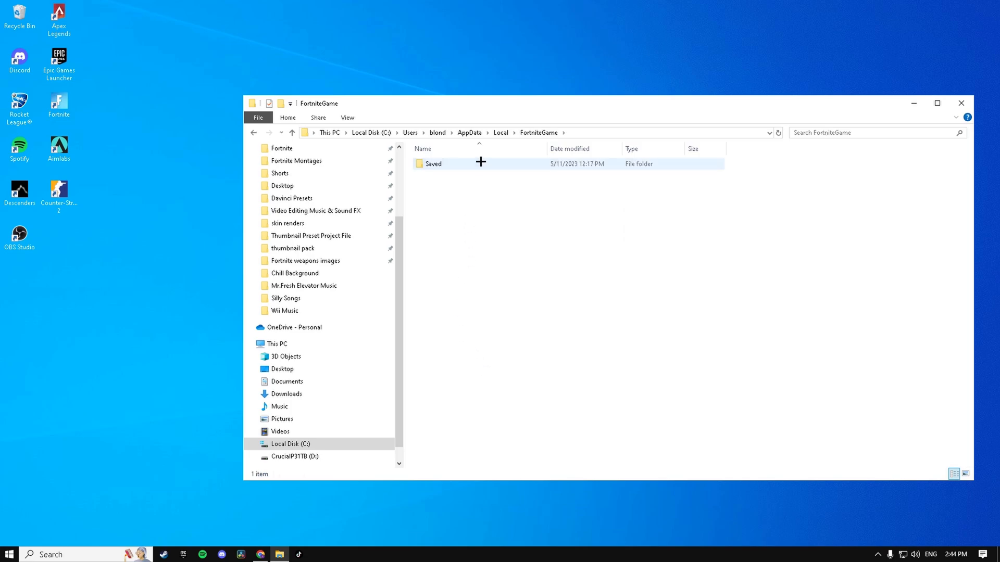
double_click(433, 163)
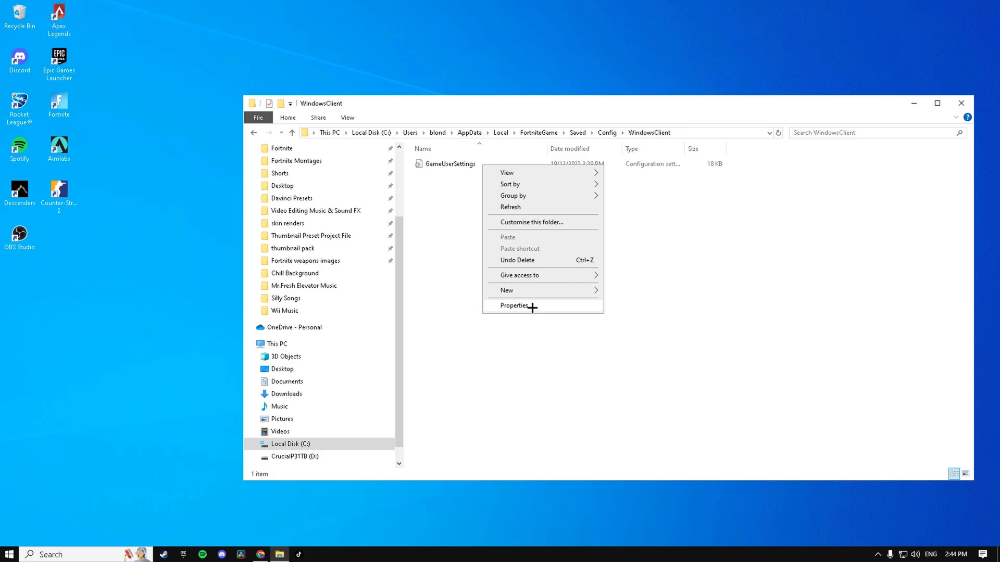
click(450, 164)
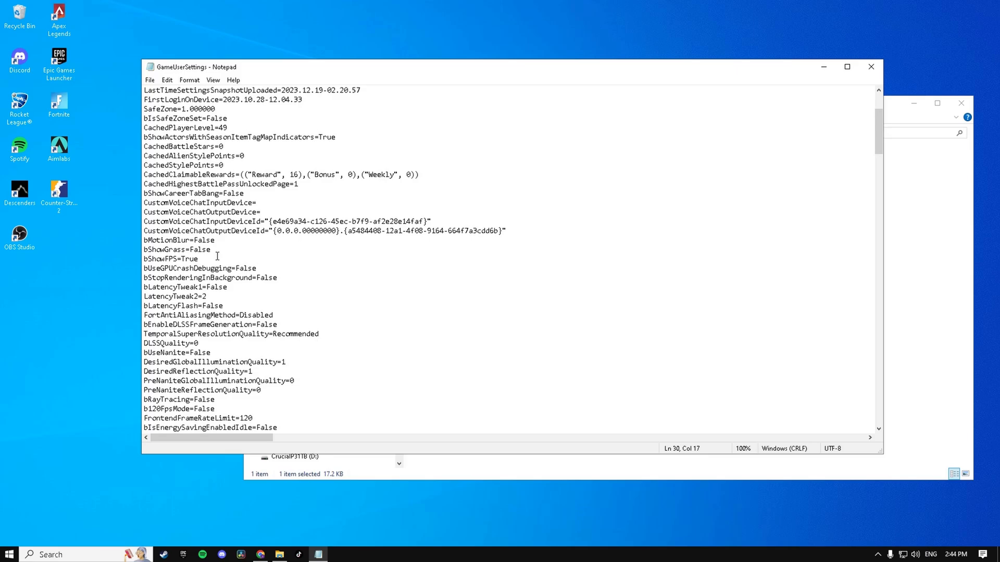
- Edit GameUserSettings with FrameRateLimit 141 and the sg.* ScalabilityGroups quality values at 0
scroll(down, 3)
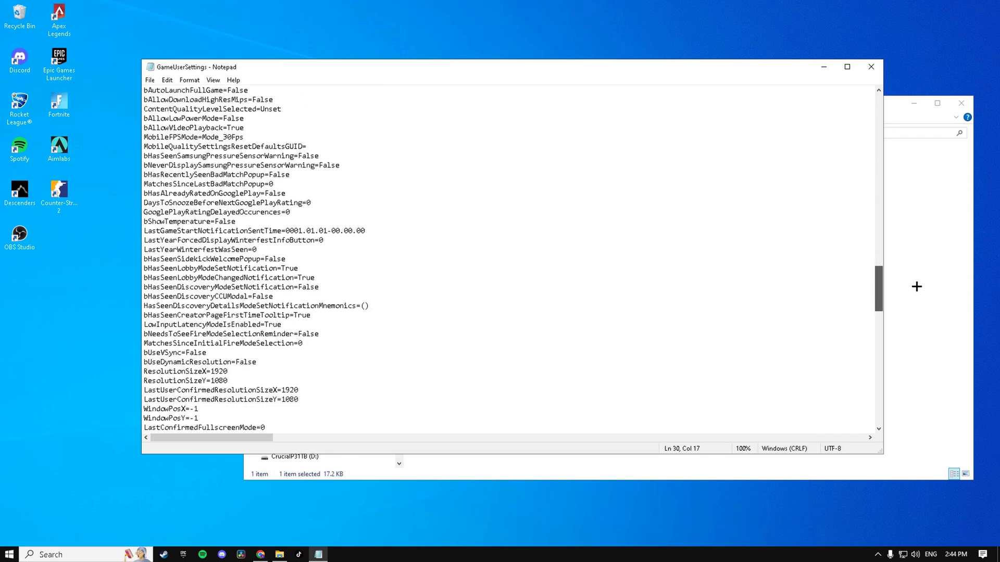
scroll(down, 3)
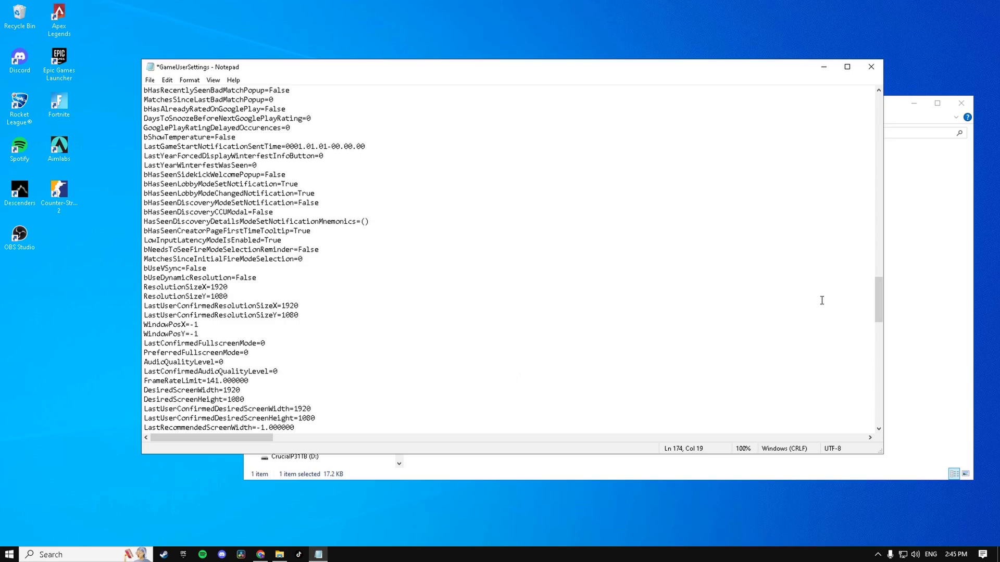
scroll(down, 3)
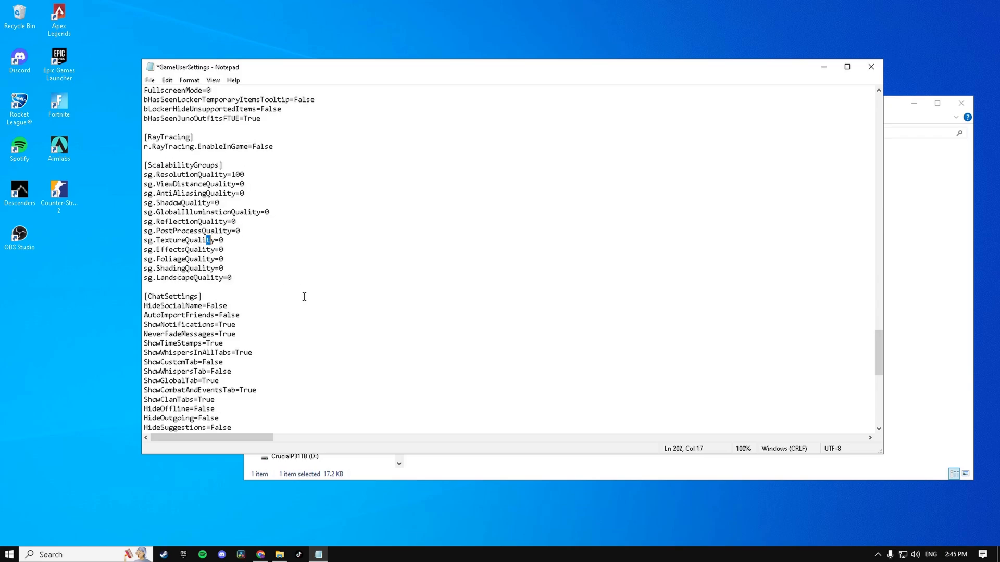
click(259, 177)
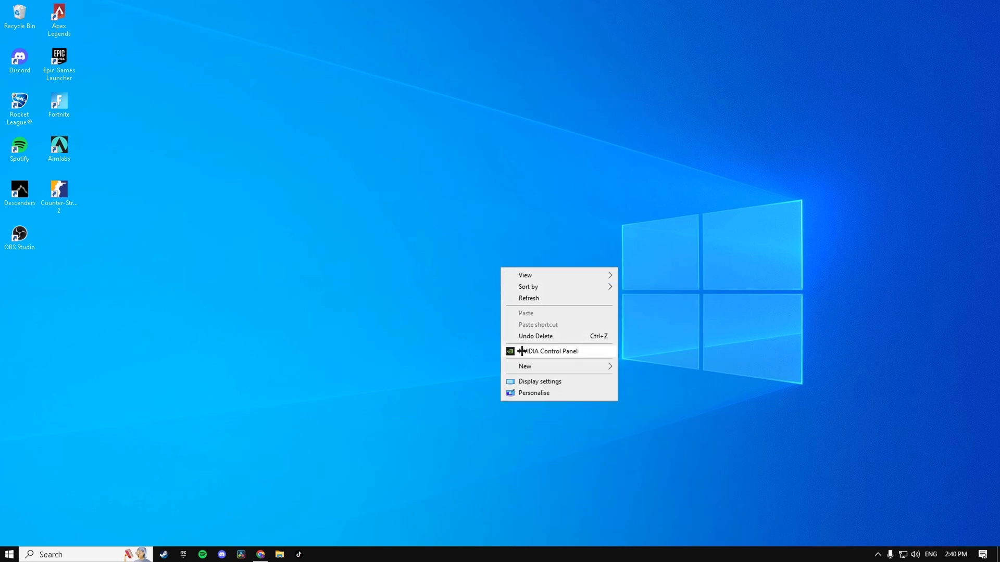
- Launch NVIDIA Control Panel from the desktop and reach the Manage 3D settings page
click(550, 351)
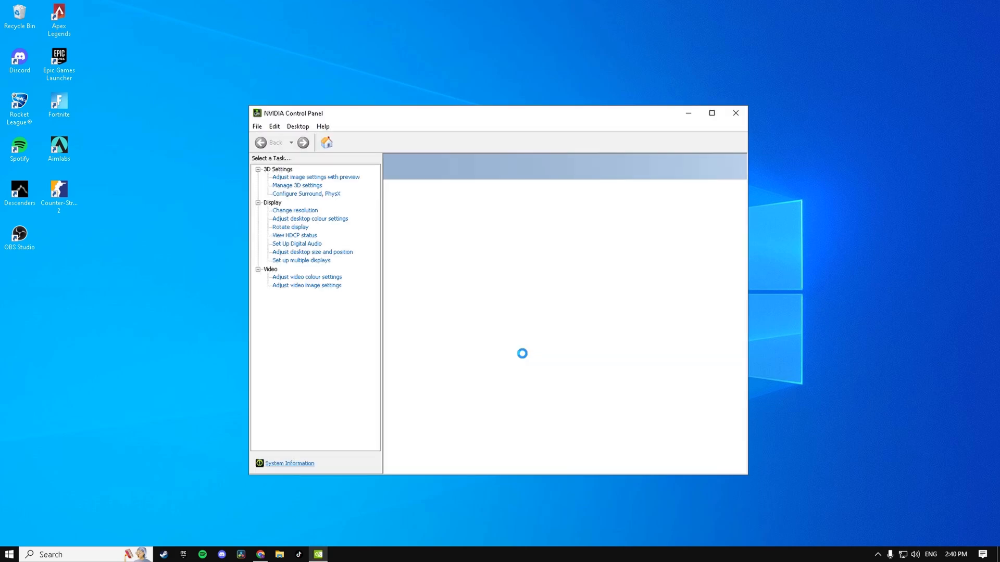
click(312, 252)
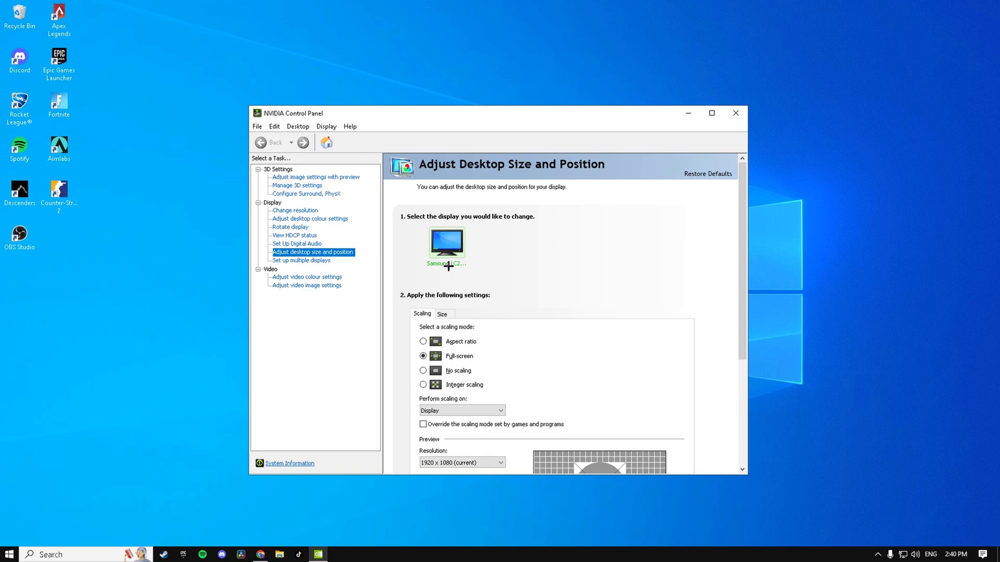
click(296, 185)
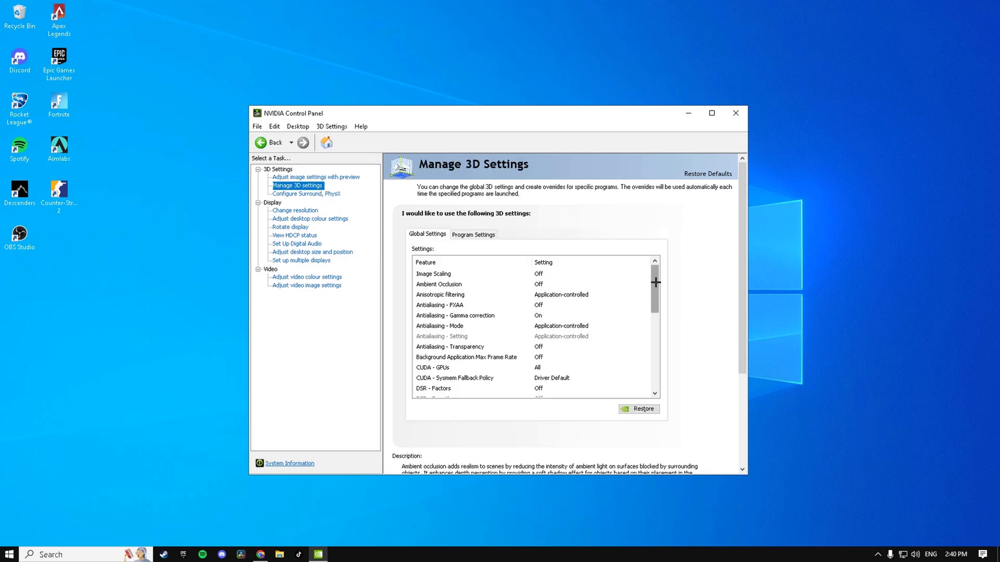
- Review the Global Settings list, then move to Adjust image settings with preview
scroll(down, 3)
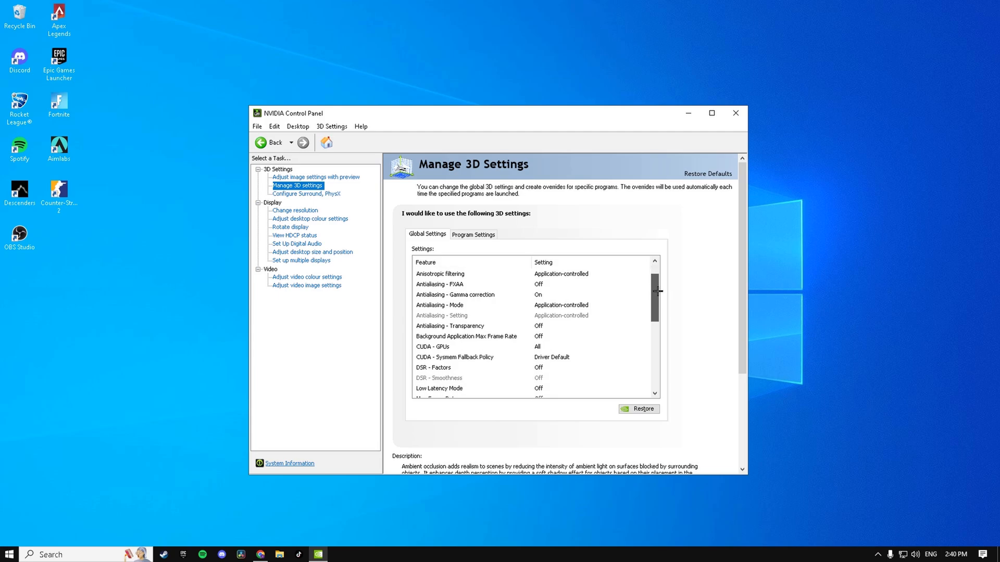
scroll(down, 3)
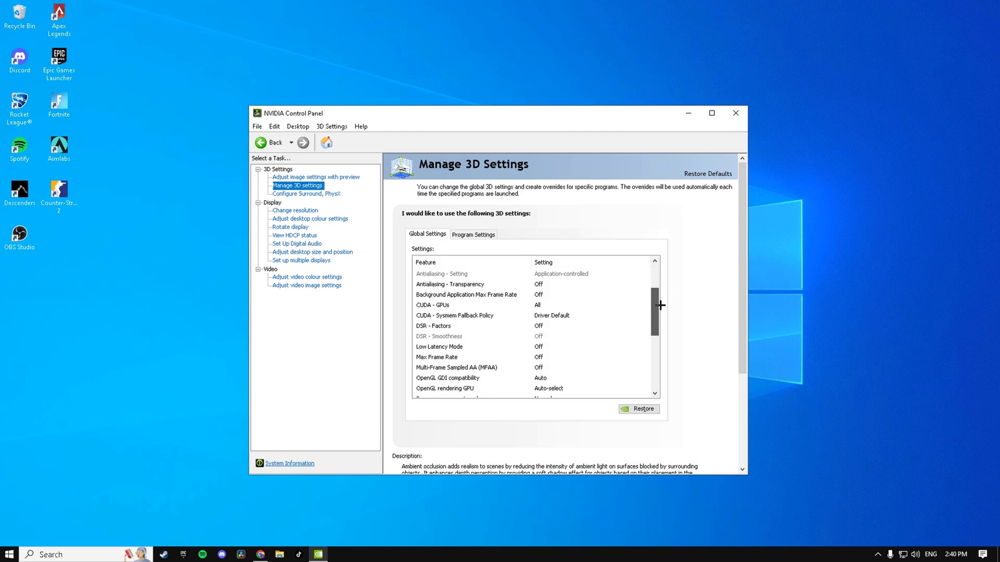
scroll(down, 3)
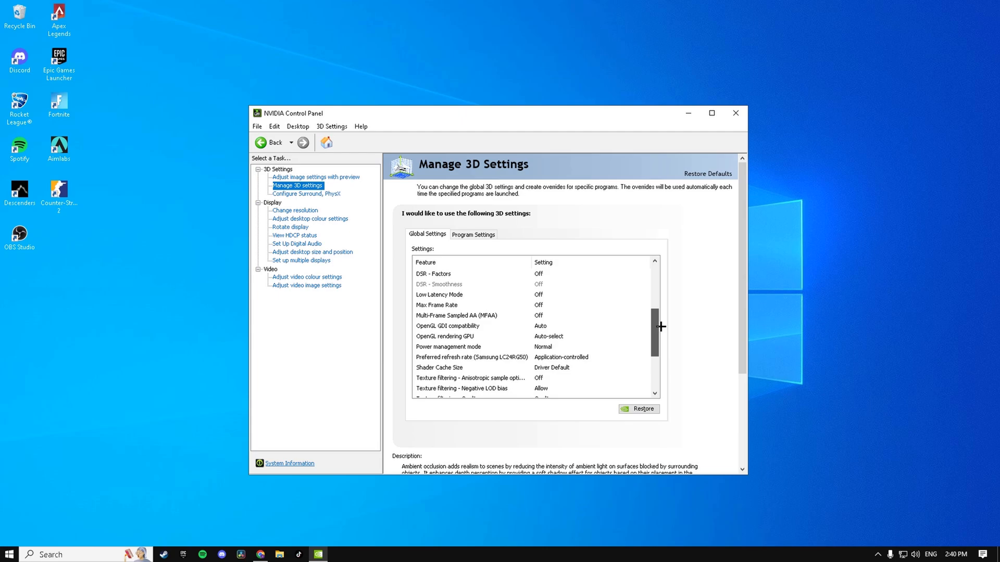
scroll(down, 3)
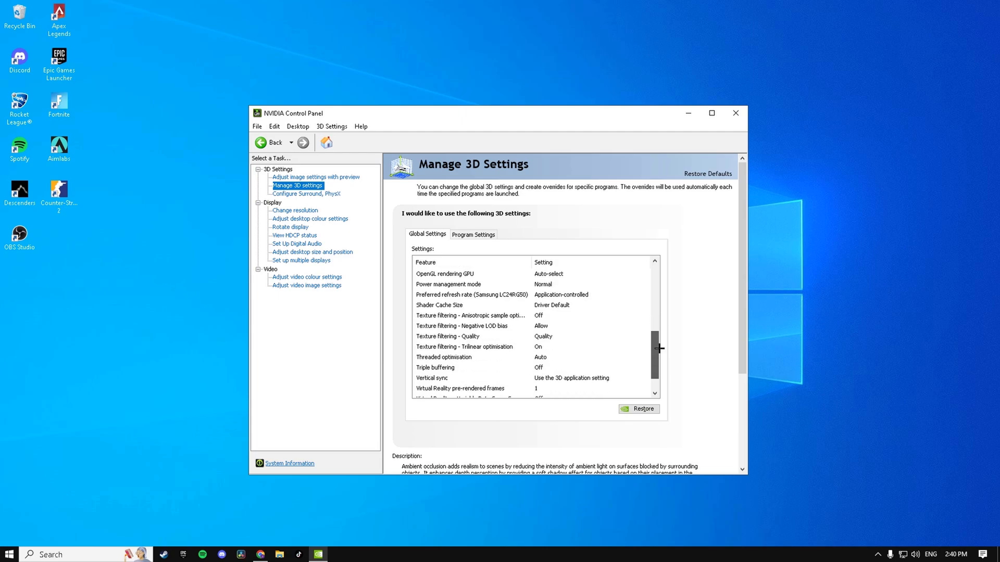
click(314, 177)
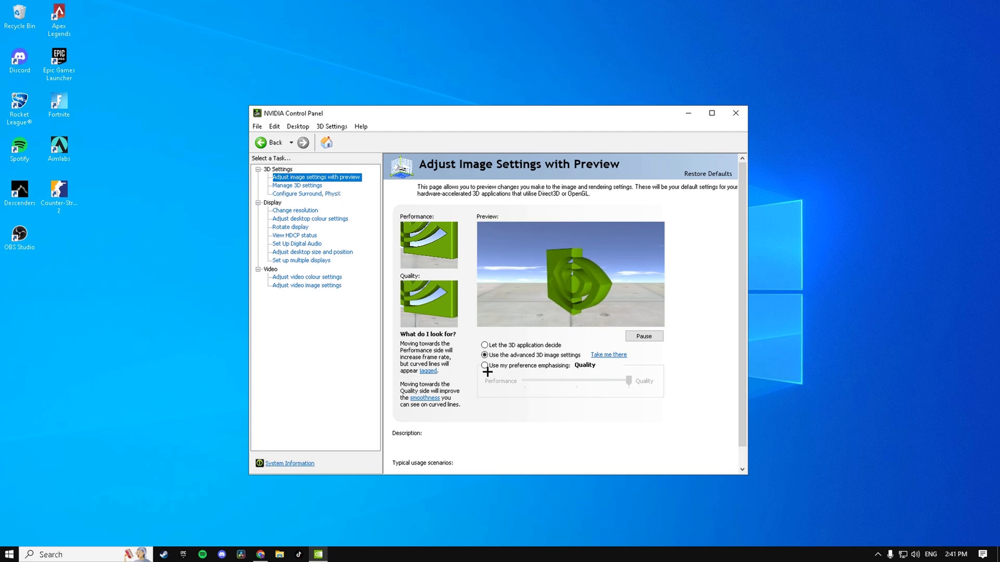
- Choose 'Use my preference emphasising', slide it to Performance and apply
click(484, 365)
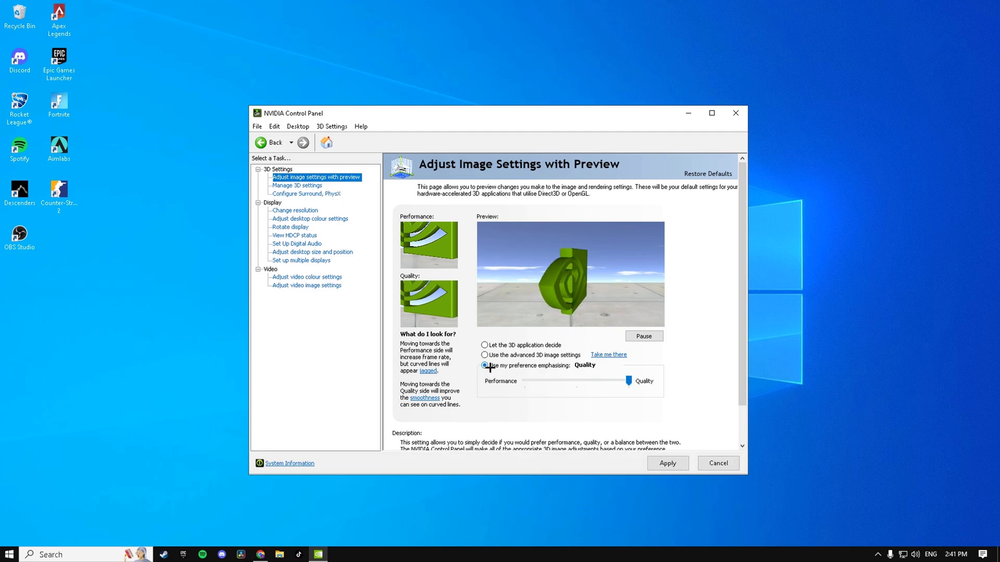
drag(628, 381, 523, 381)
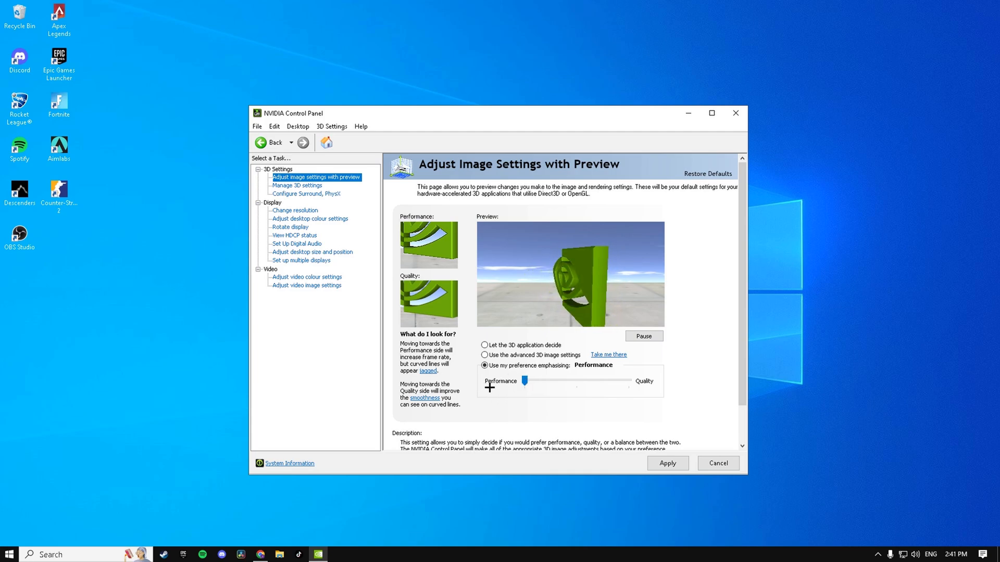
click(667, 462)
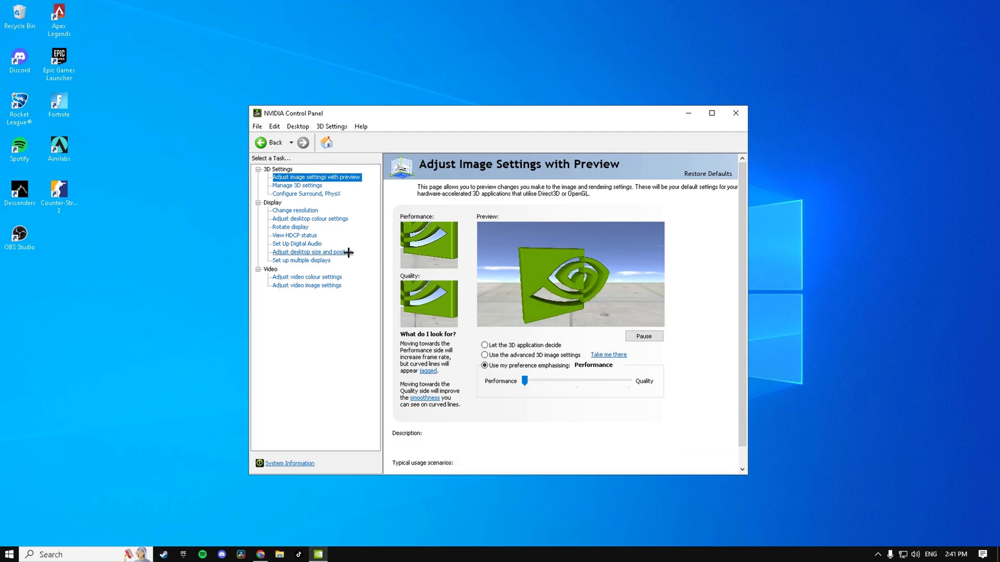
click(312, 252)
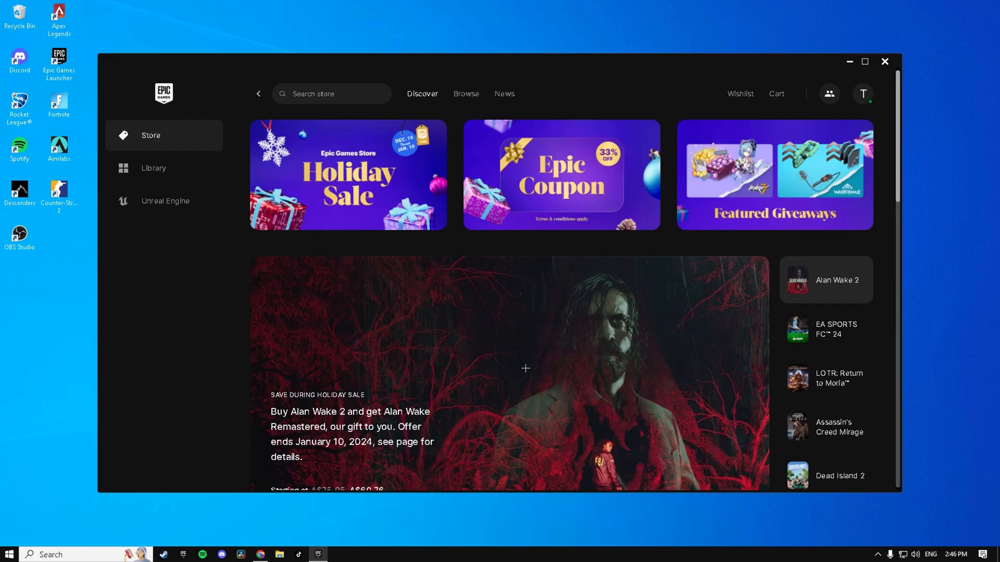
- Open the Library and Fortnite's installation options, keeping only core files and streamed assets (46.32 GB)
click(154, 167)
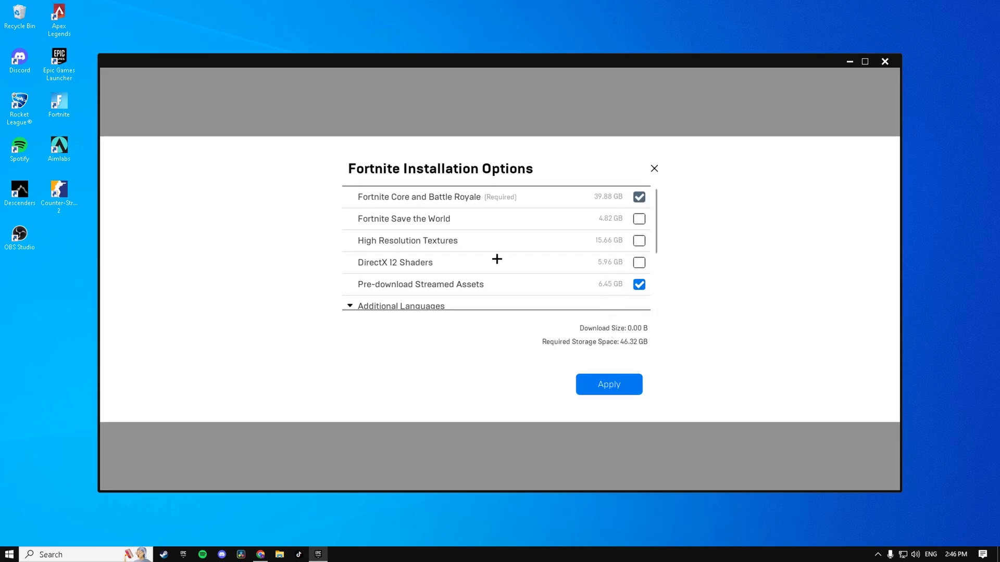
mouse_move(379, 268)
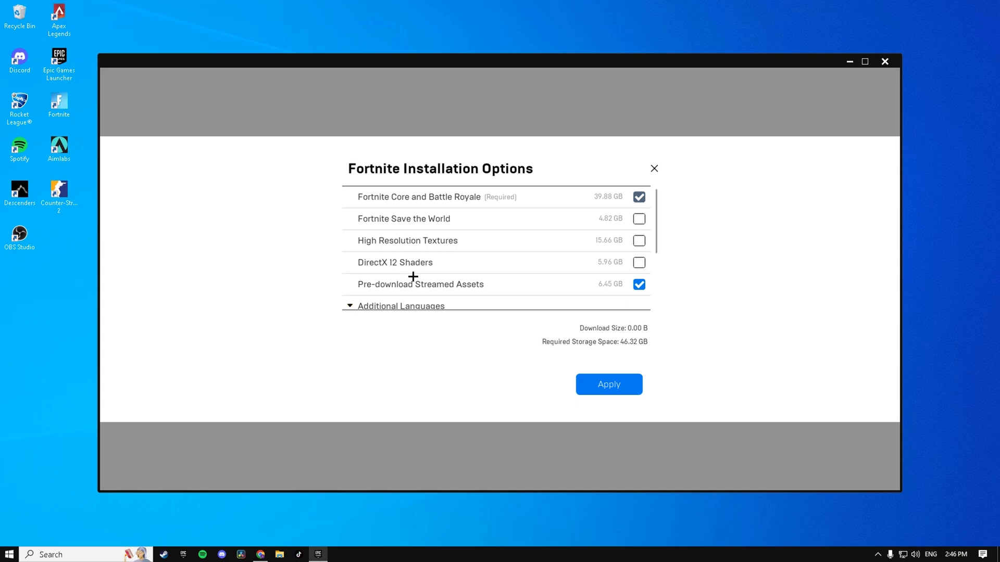
click(638, 262)
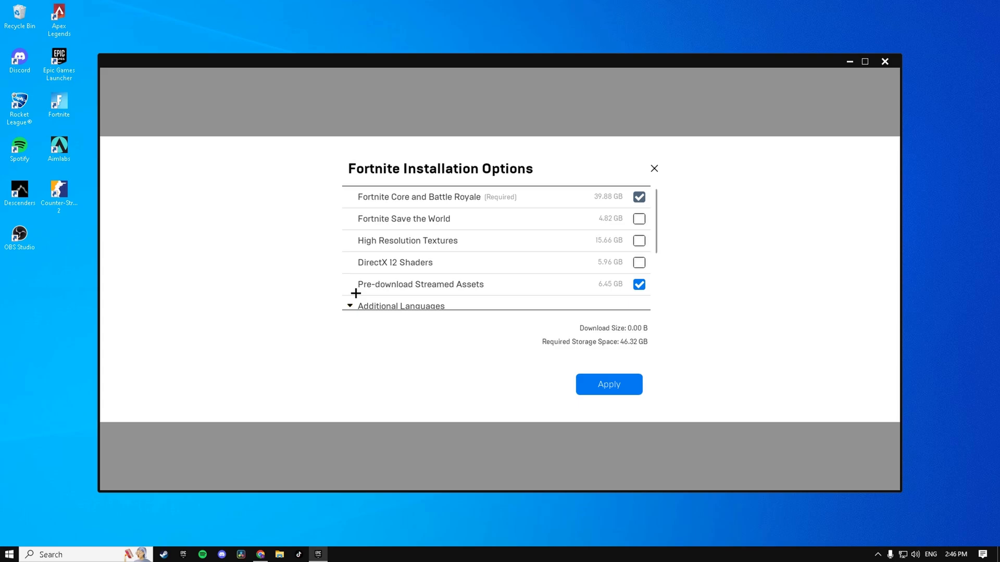
mouse_move(623, 324)
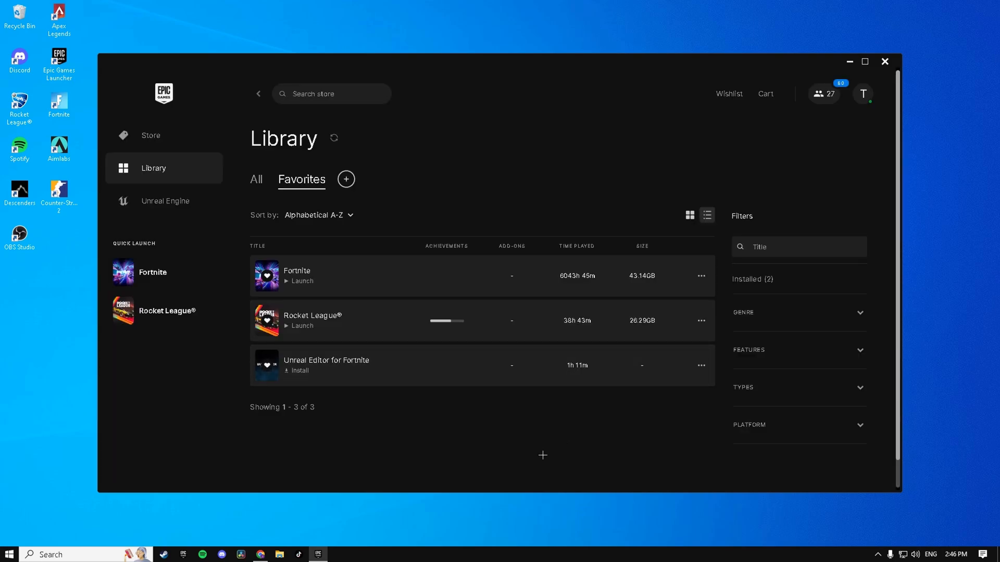
- Launch Fortnite and reach its Video settings from the main menu
click(297, 271)
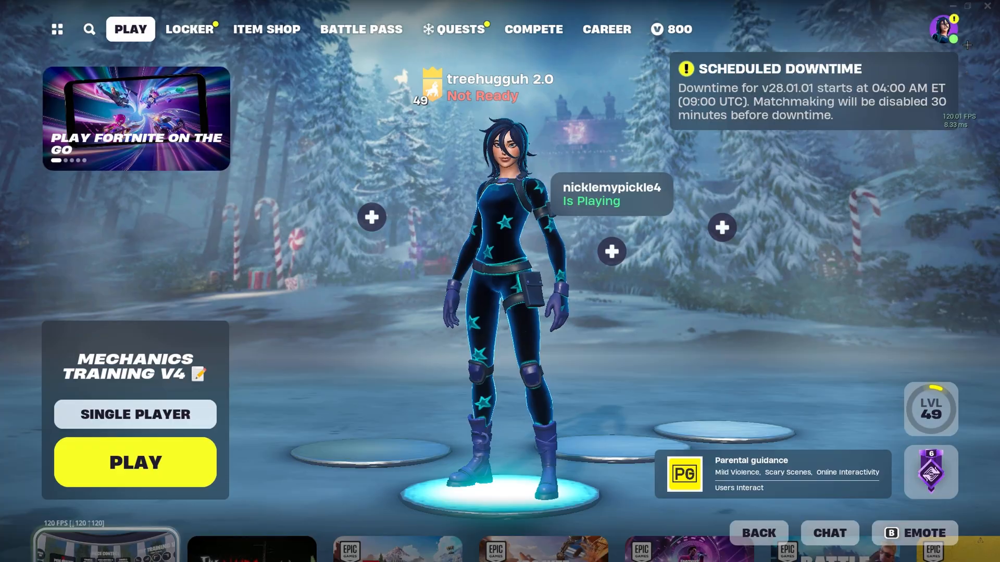
click(943, 29)
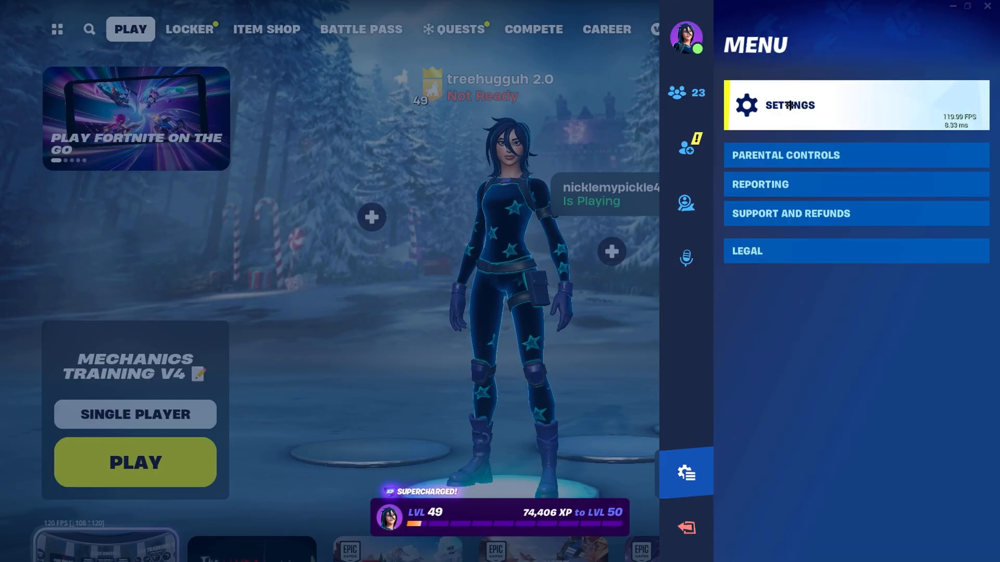
click(787, 106)
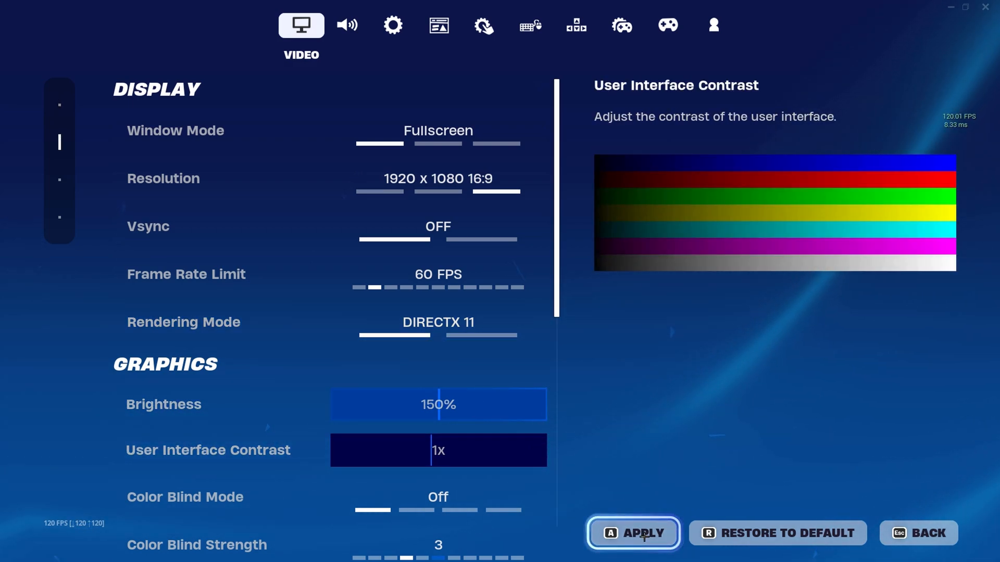
- Apply the lowered video settings and decline the Restart Needed prompt
click(632, 533)
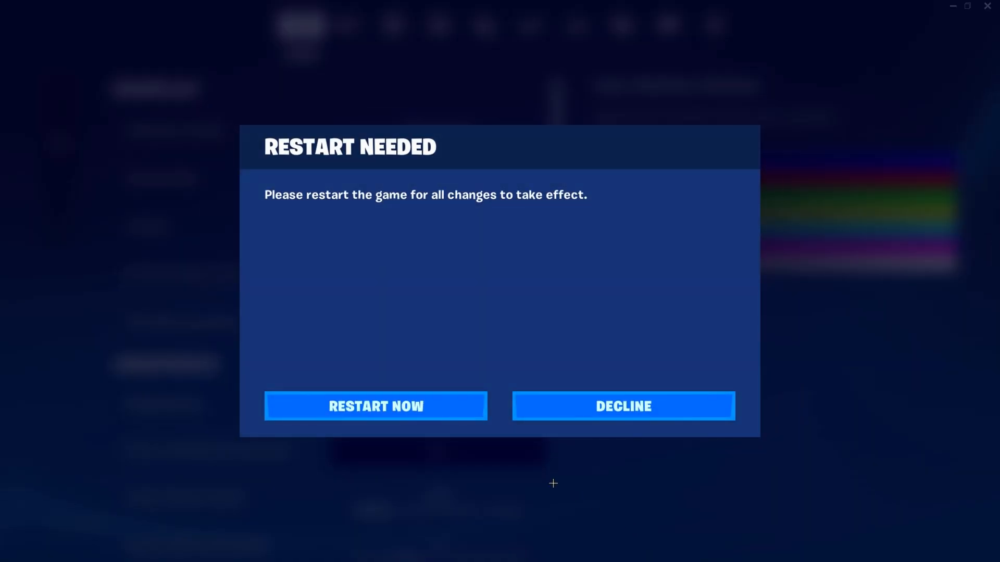
click(621, 406)
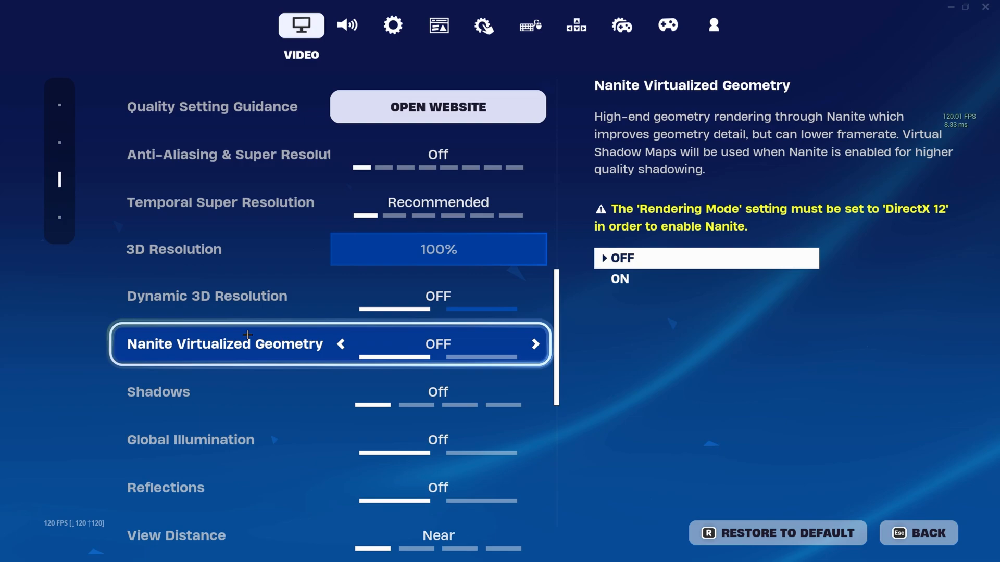
key(up)
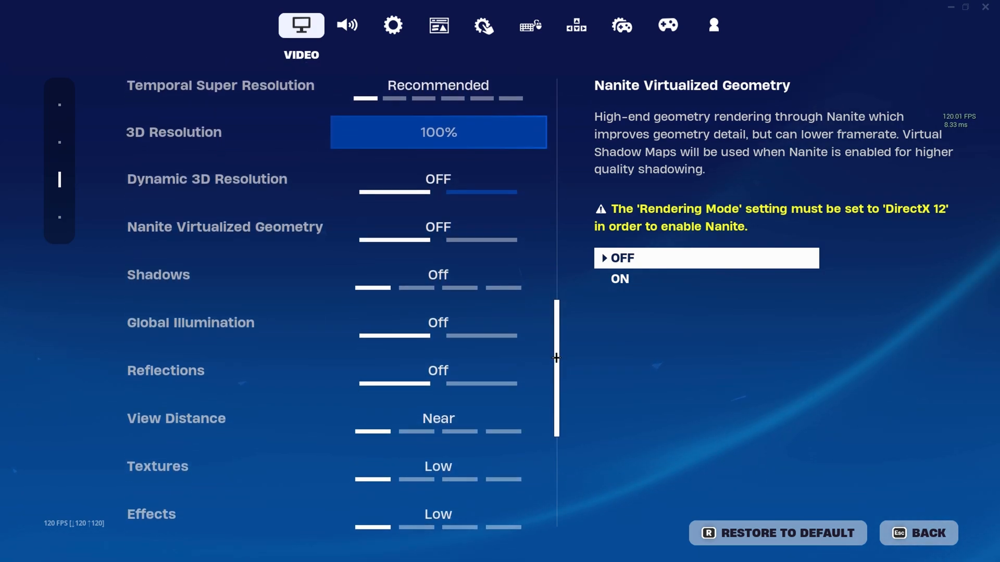
scroll(down, 3)
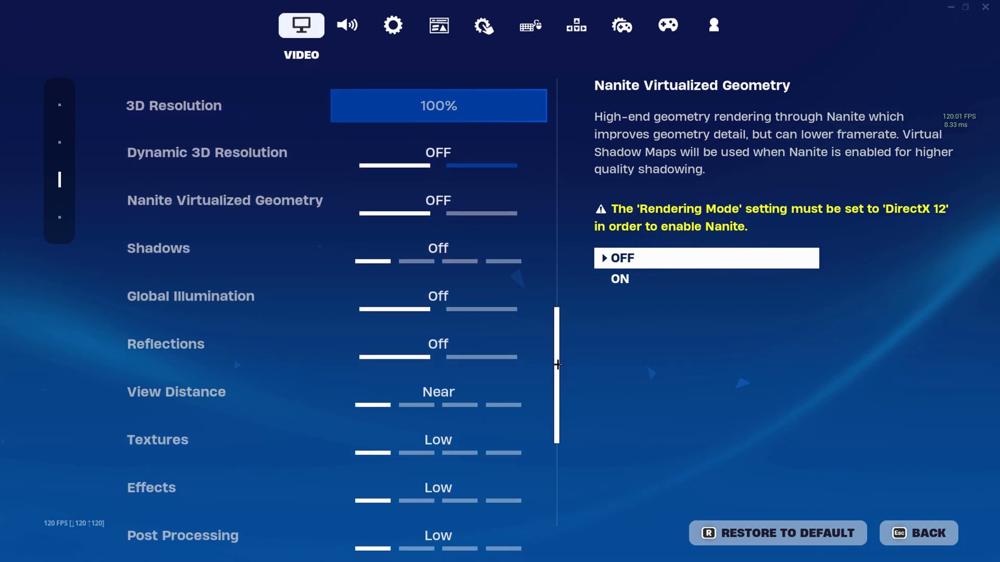
scroll(down, 3)
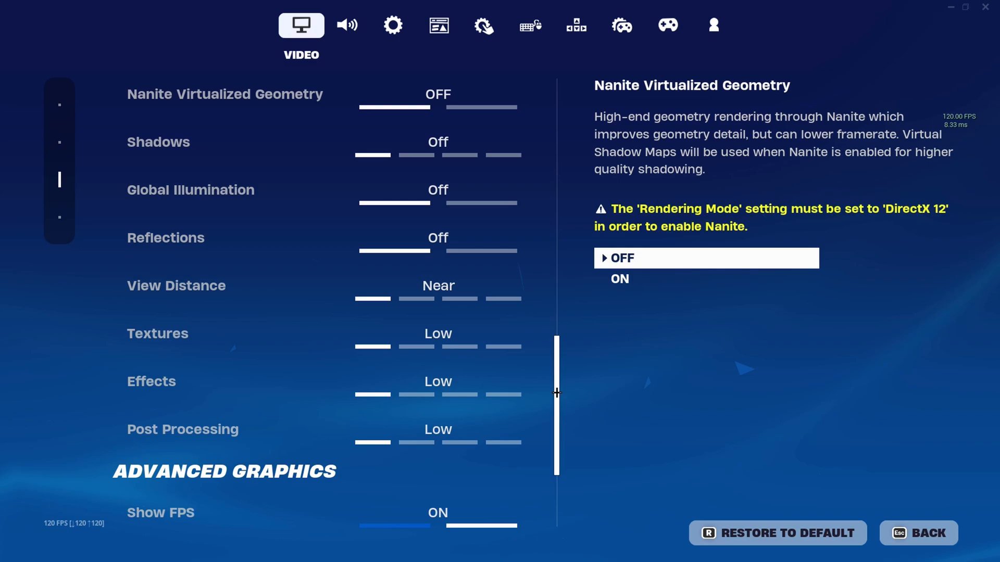
scroll(down, 3)
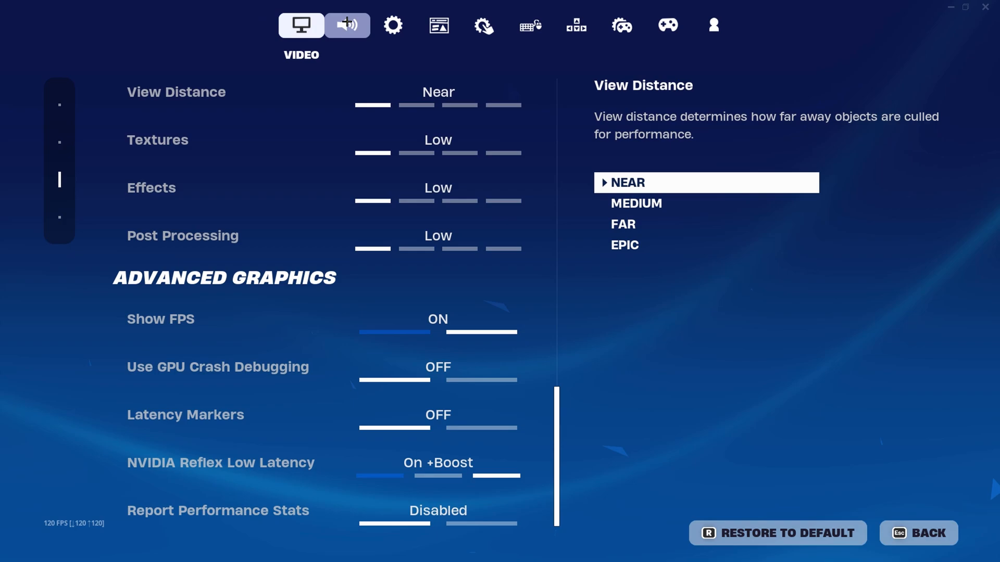
click(347, 25)
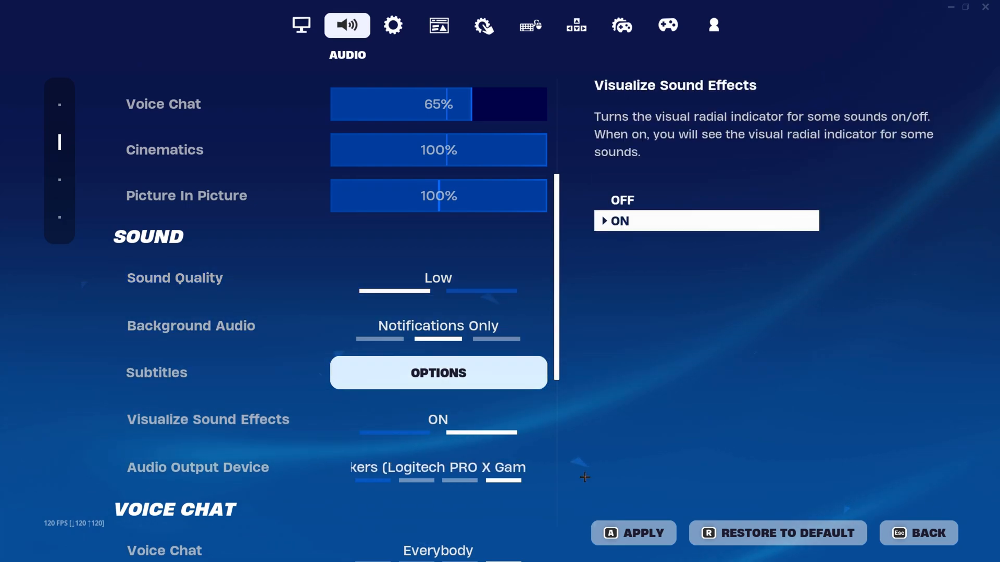
click(392, 25)
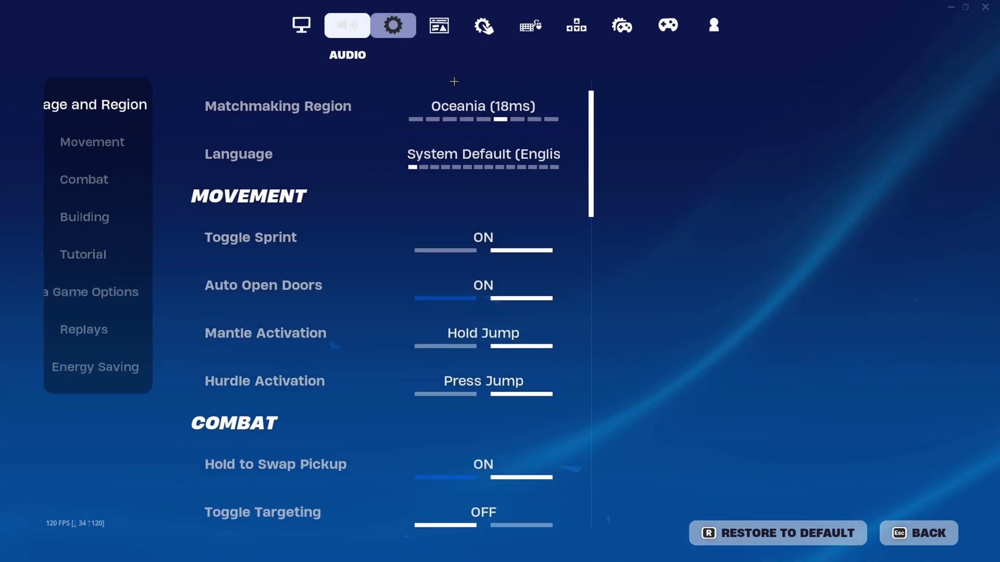
click(392, 25)
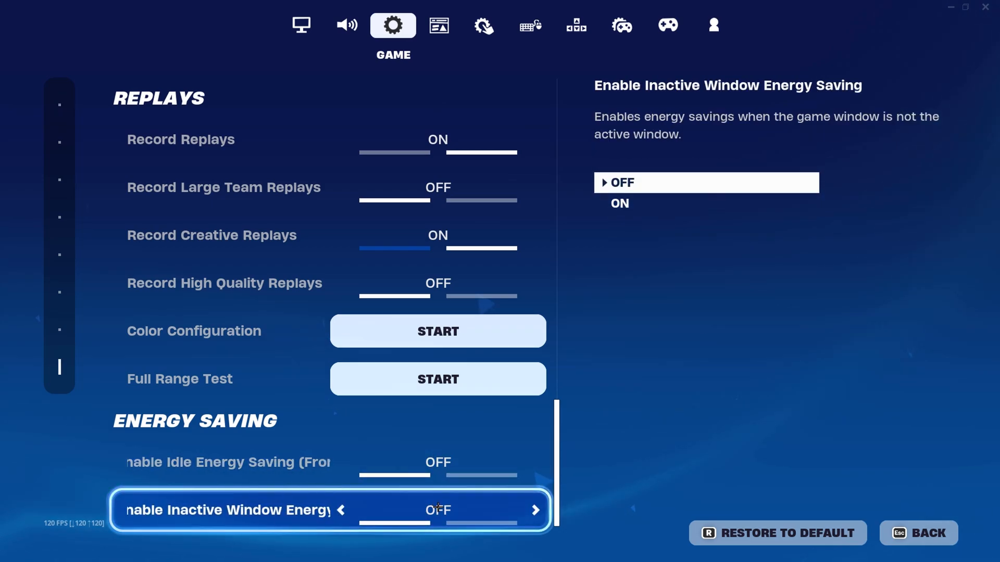
click(300, 25)
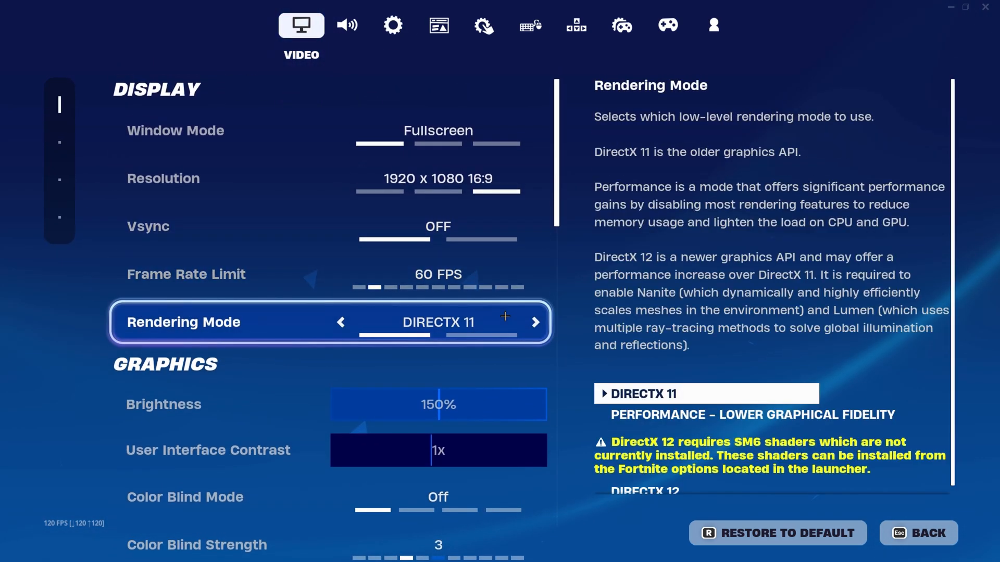